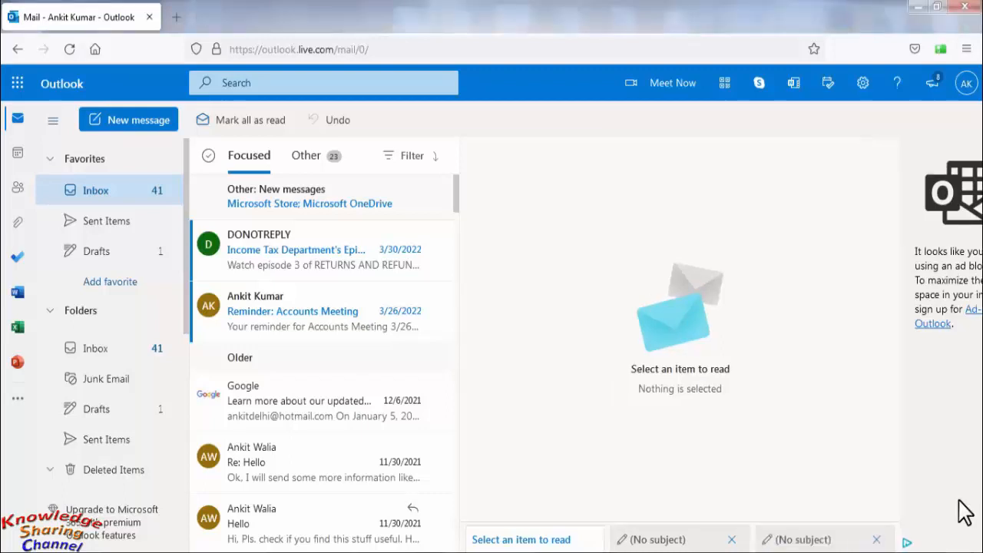
pyautogui.moveTo(897, 489)
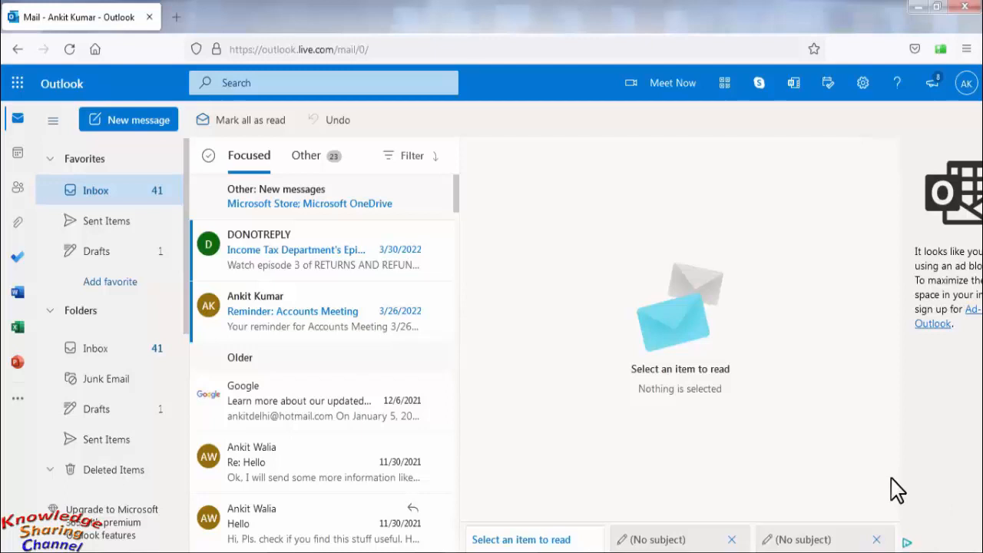
pyautogui.moveTo(467, 274)
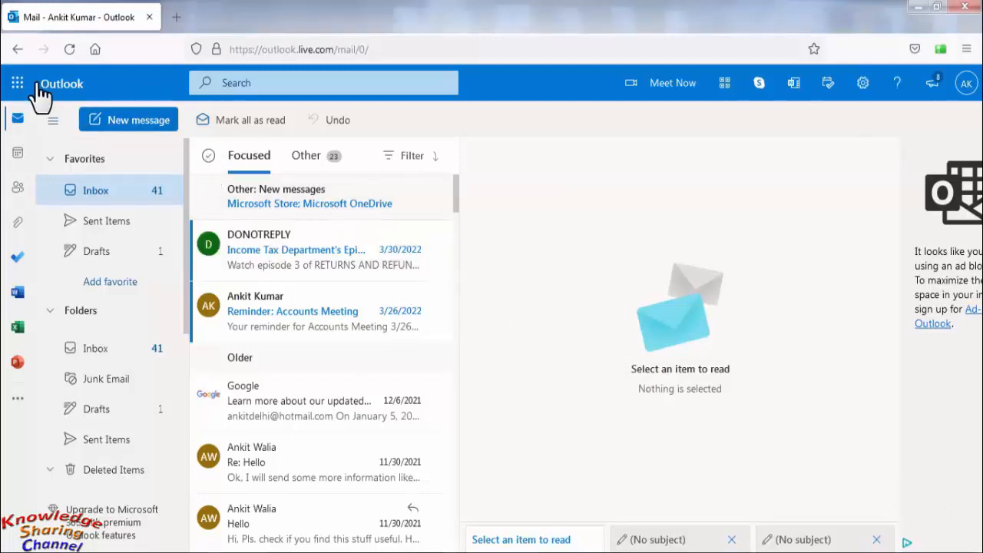
pyautogui.moveTo(17, 83)
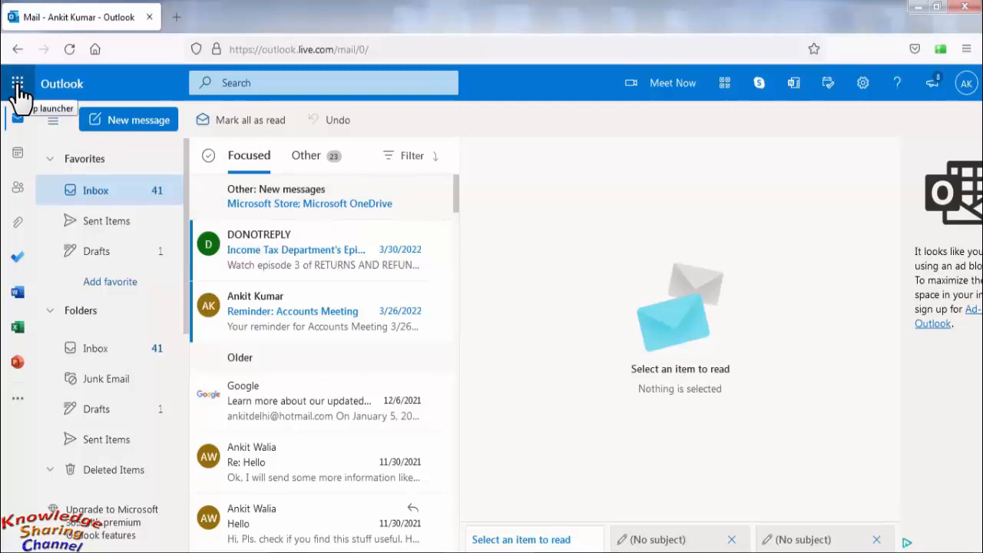
# Launch OneDrive from the Microsoft 365 app list in a new browser tab.
pyautogui.click(19, 83)
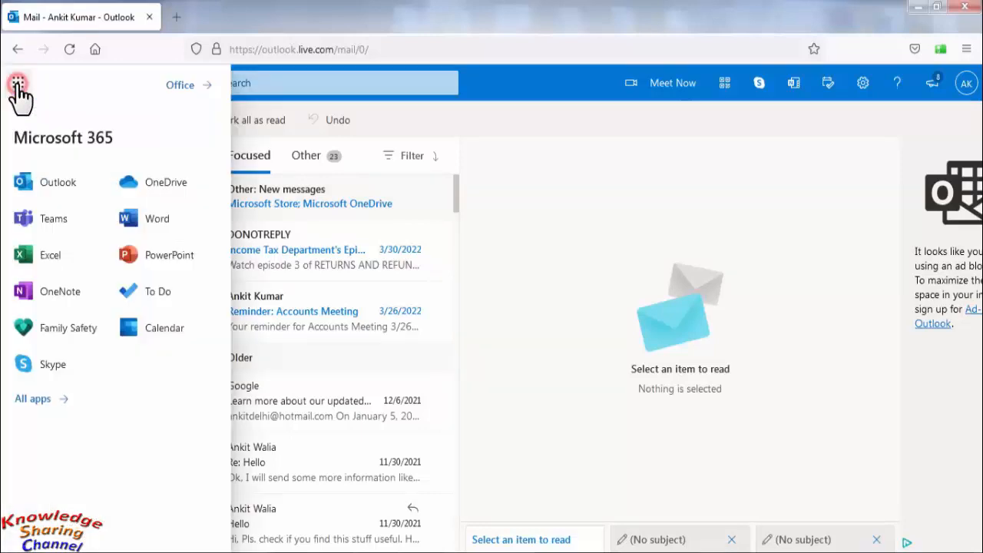
pyautogui.moveTo(150, 187)
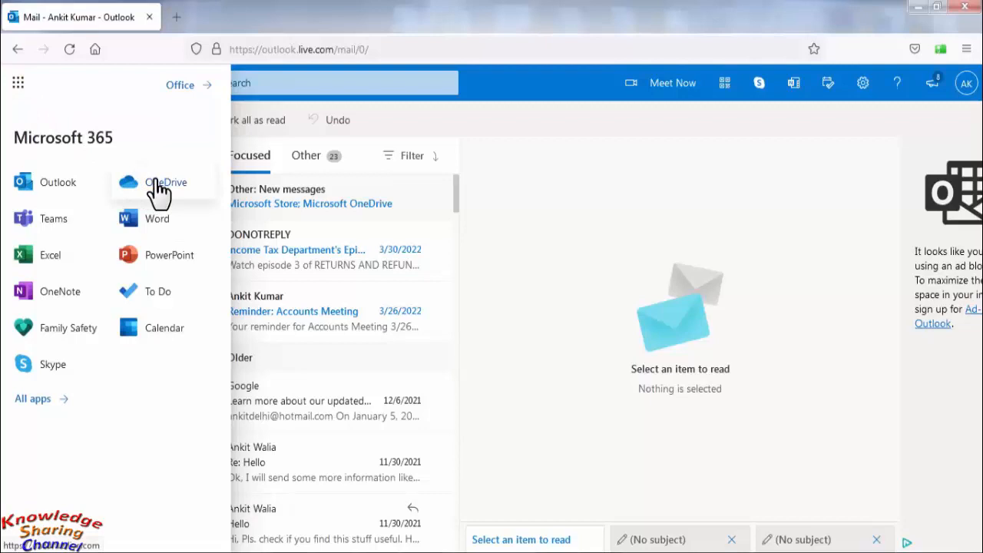
pyautogui.rightClick(166, 181)
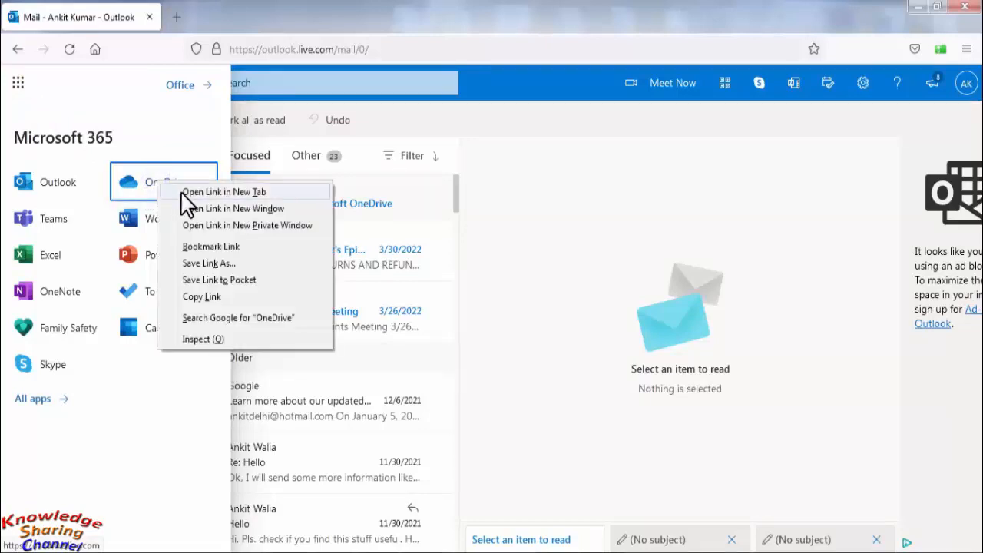
pyautogui.moveTo(193, 202)
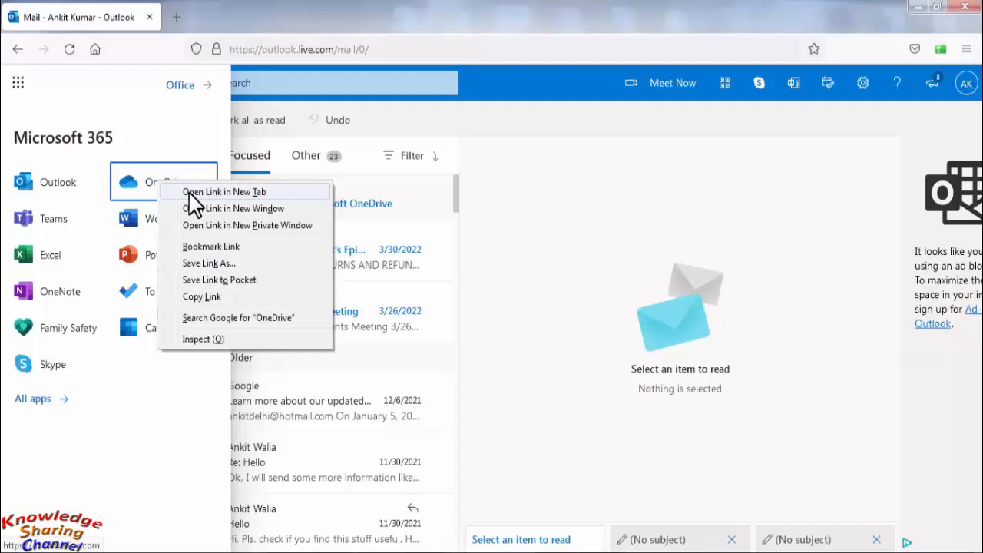
pyautogui.click(224, 192)
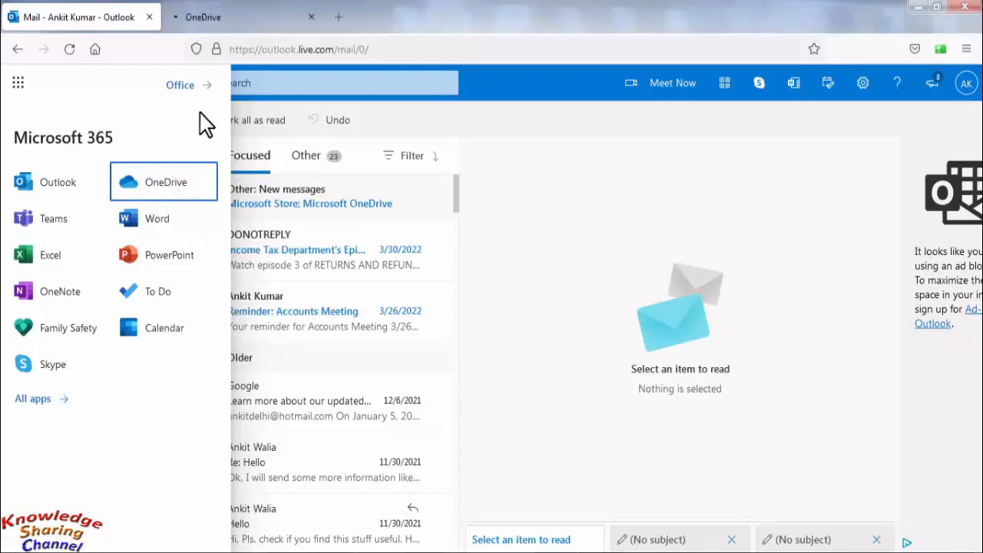
# Upload Document.zip from the Desktop into OneDrive's My files.
pyautogui.click(162, 181)
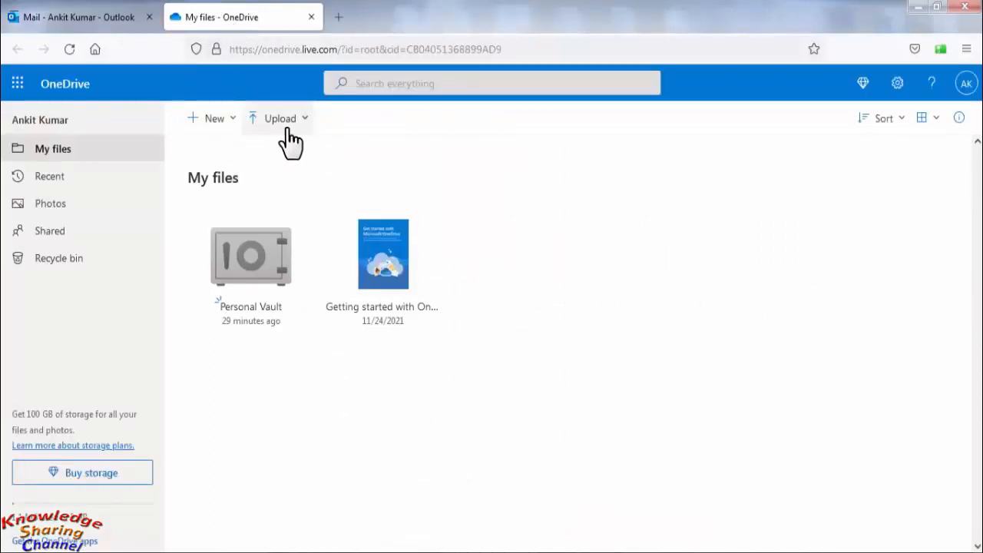
pyautogui.click(280, 118)
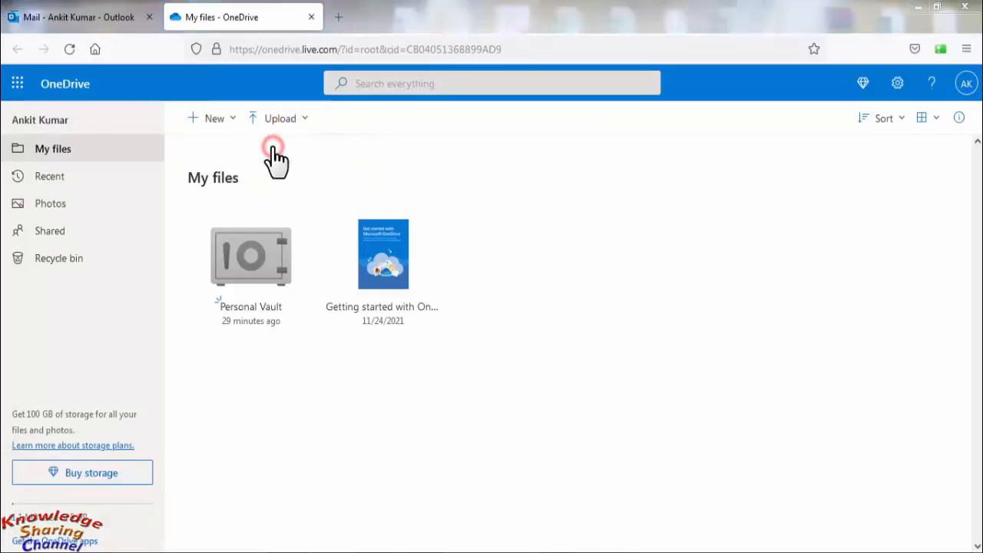
pyautogui.click(280, 116)
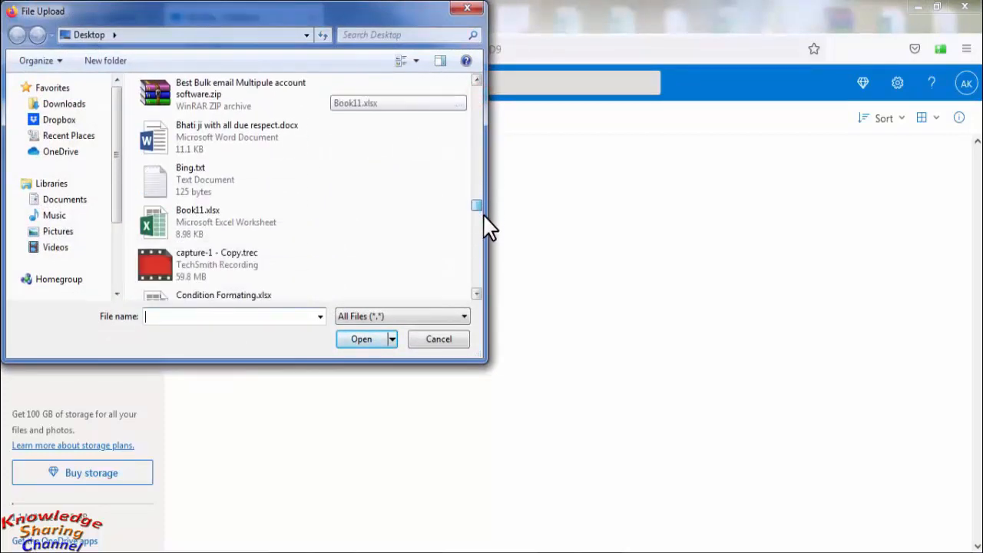
pyautogui.scroll(-3)
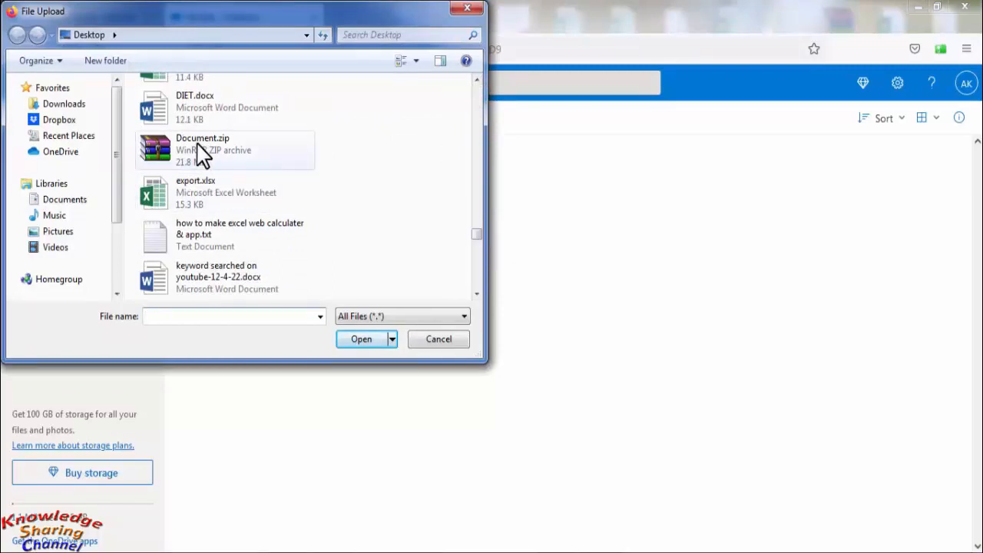
pyautogui.click(203, 150)
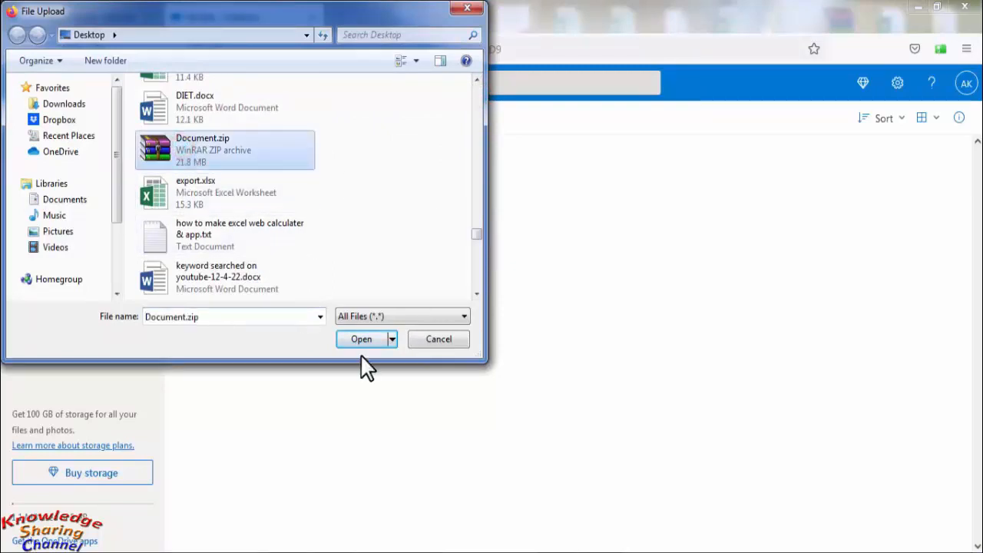
pyautogui.click(361, 340)
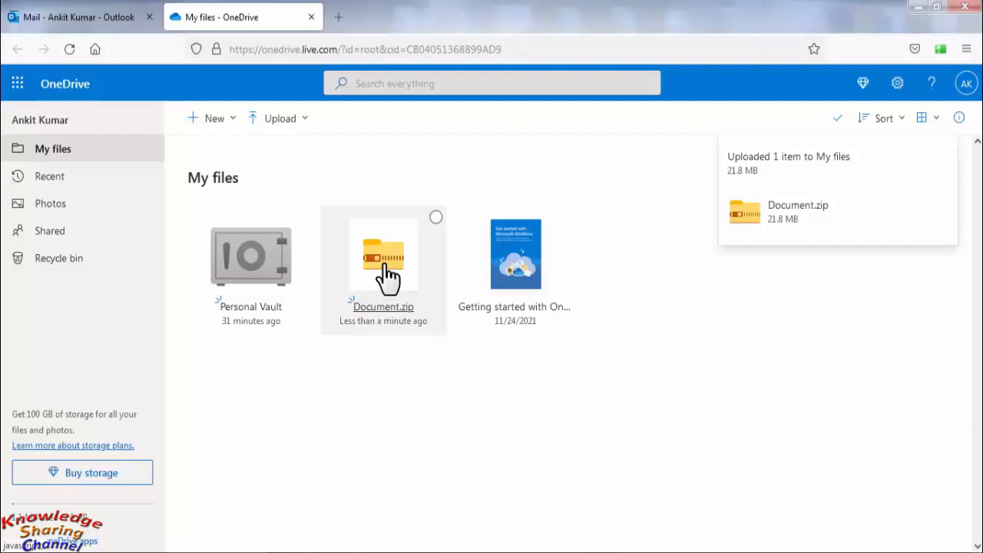
# Share Document.zip with Allow editing off, apply it and copy the anyone-with-link URL.
pyautogui.rightClick(383, 258)
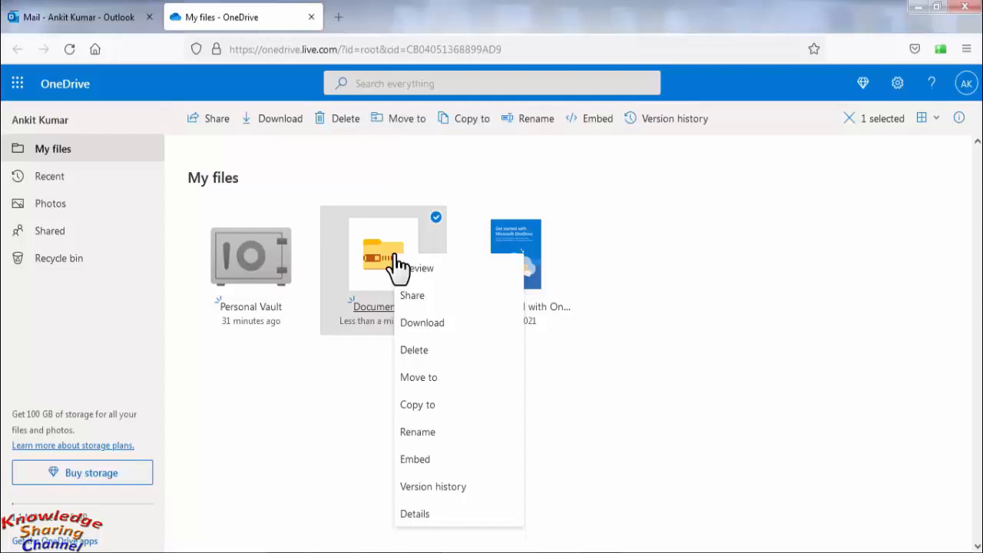
pyautogui.moveTo(411, 300)
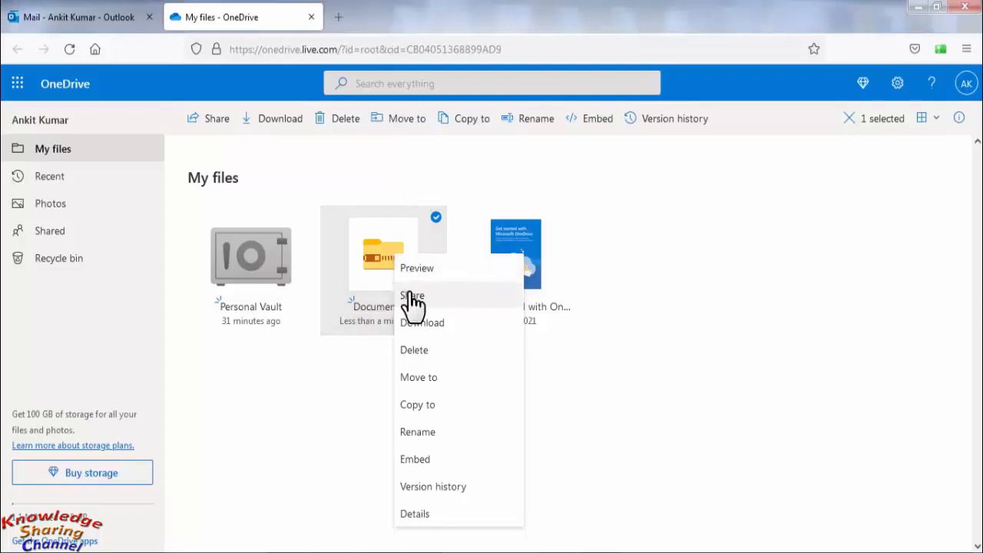
pyautogui.moveTo(412, 299)
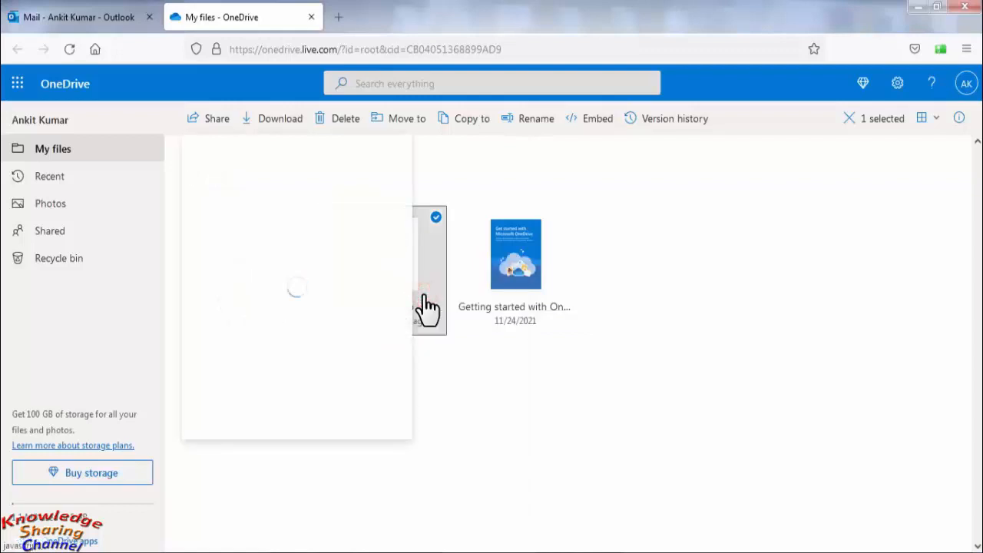
pyautogui.click(217, 118)
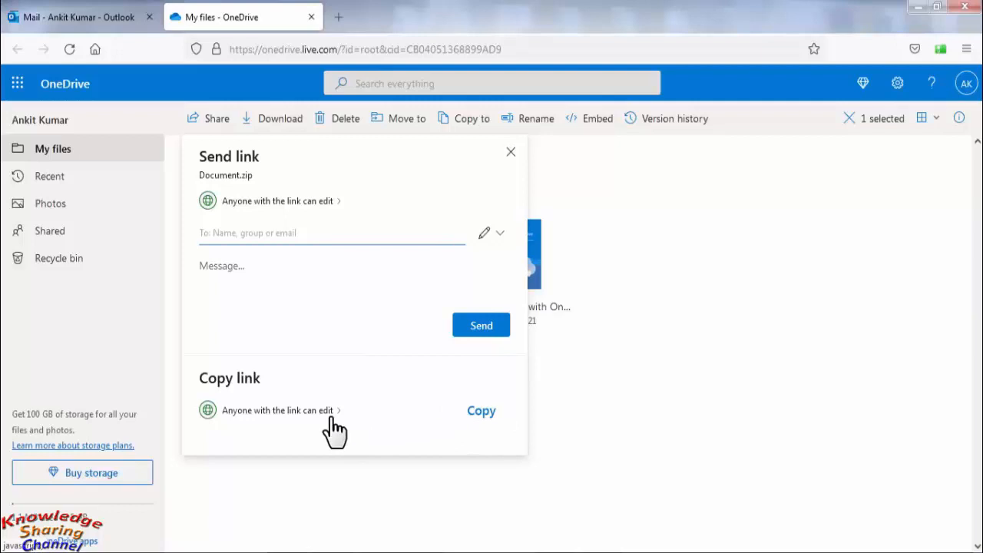
pyautogui.moveTo(322, 430)
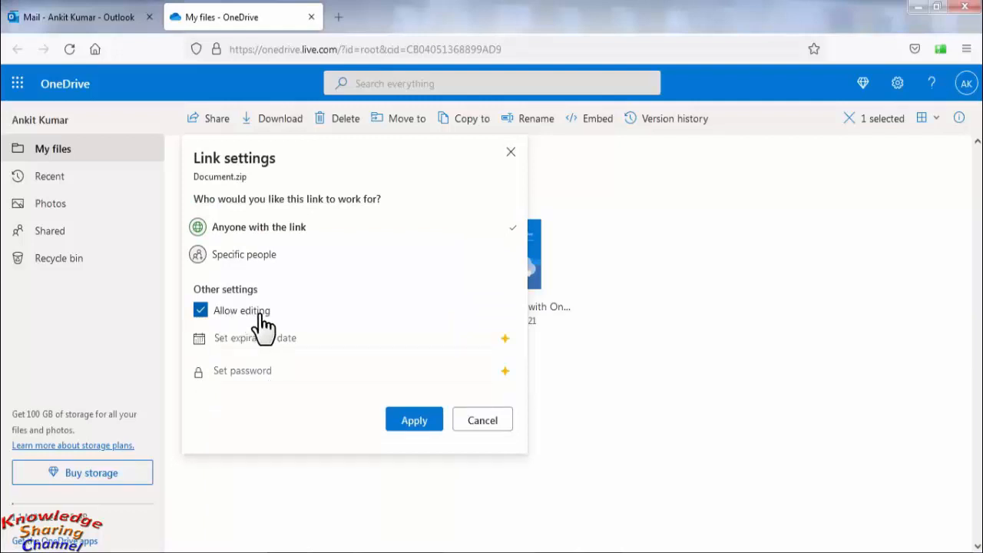
pyautogui.click(200, 310)
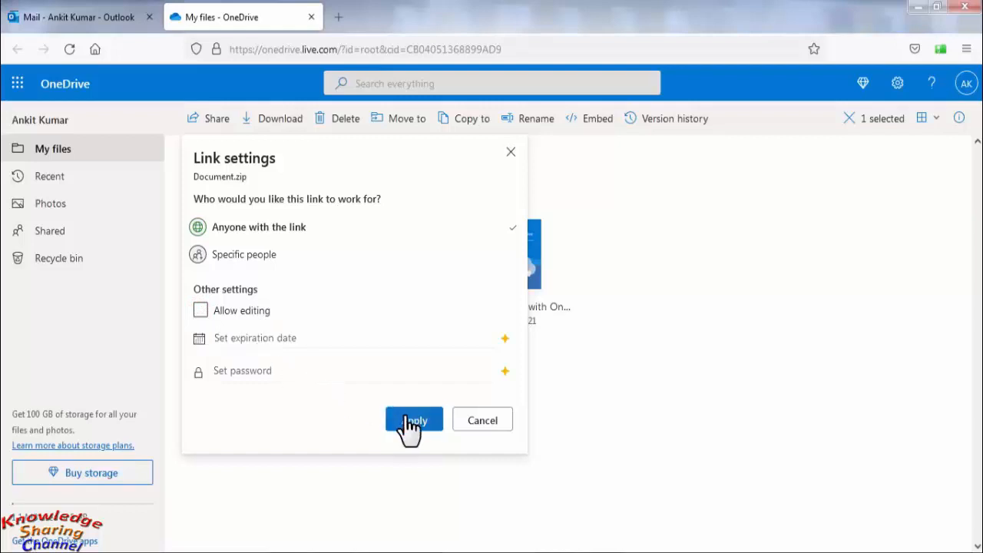
pyautogui.click(414, 421)
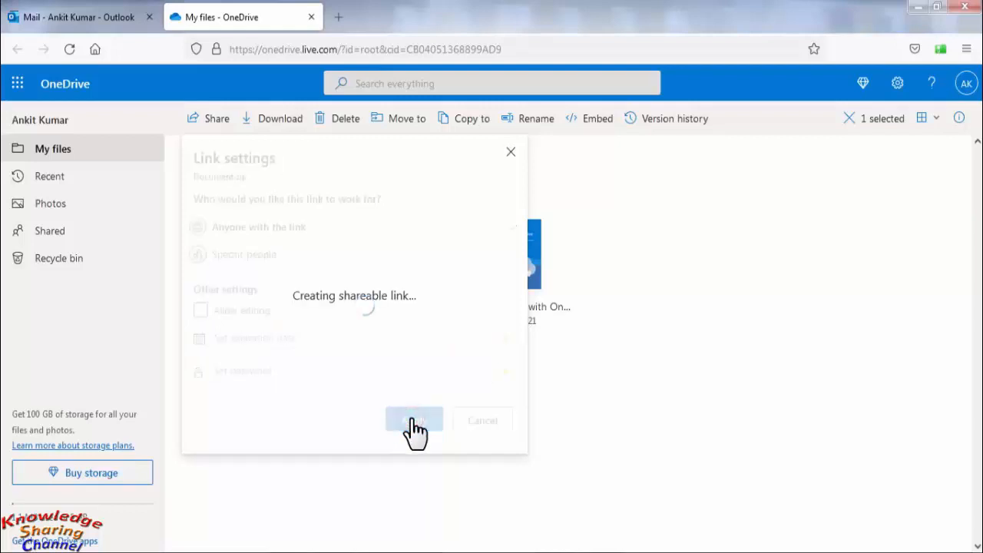
pyautogui.click(413, 420)
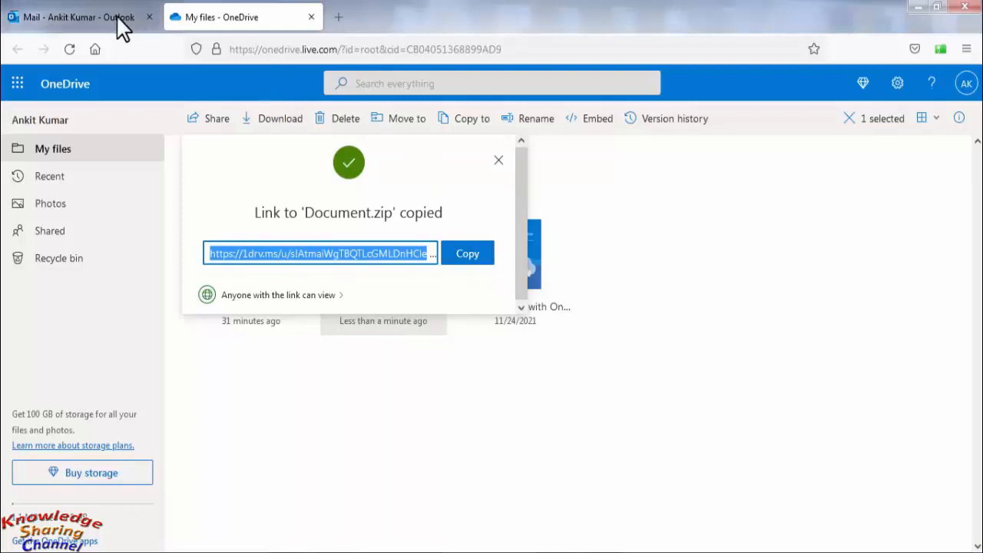
# Compose a new Outlook message reading 'Hi,' 'How are' with the 1drv.ms share link pasted below.
pyautogui.click(74, 17)
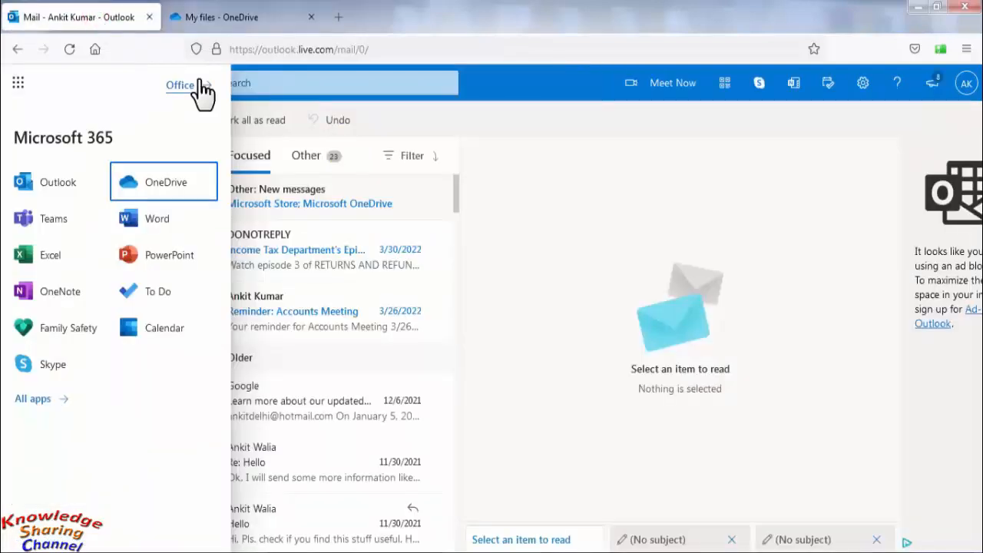
pyautogui.click(19, 83)
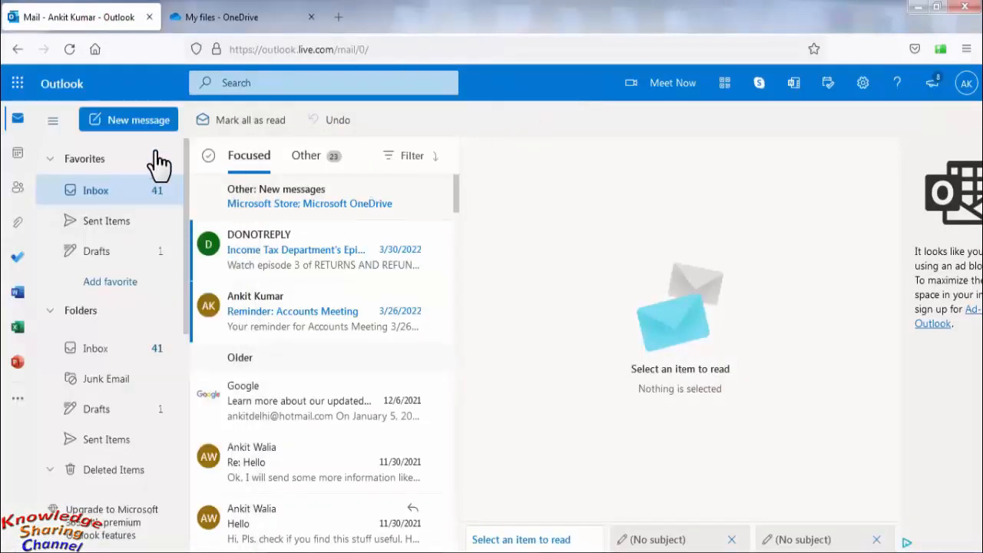
pyautogui.click(129, 120)
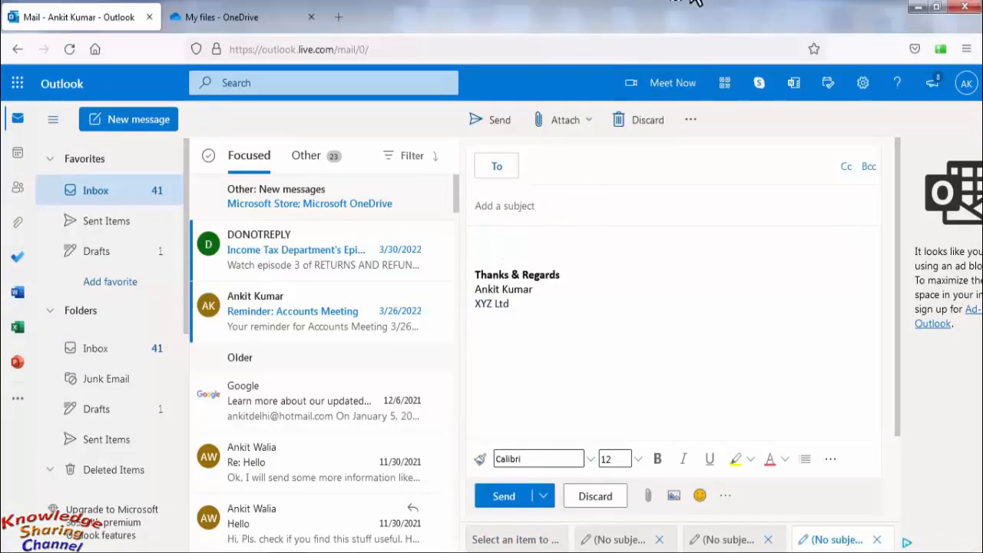
pyautogui.write('Hi,')
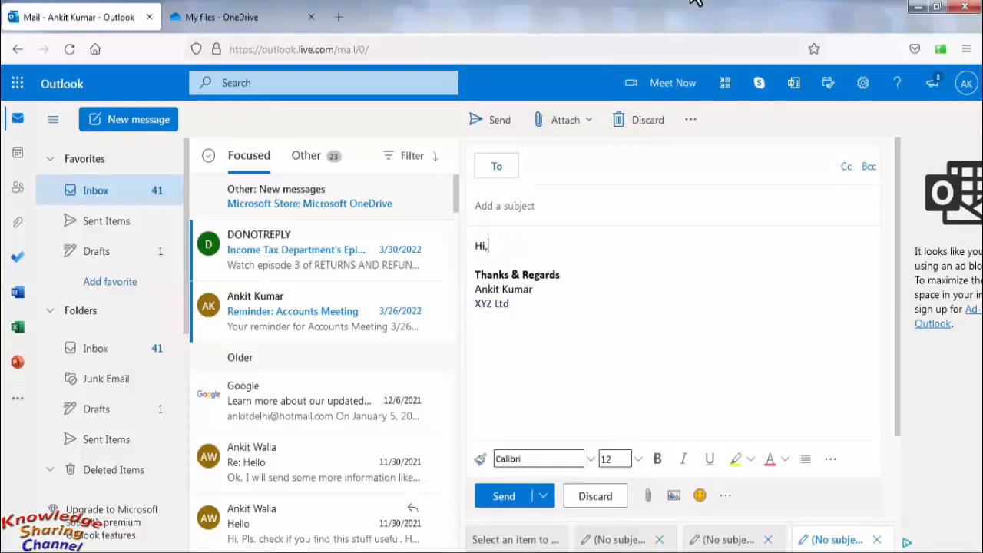
pyautogui.write('How are you,')
pyautogui.write('Pls. find the required files on the link below.')
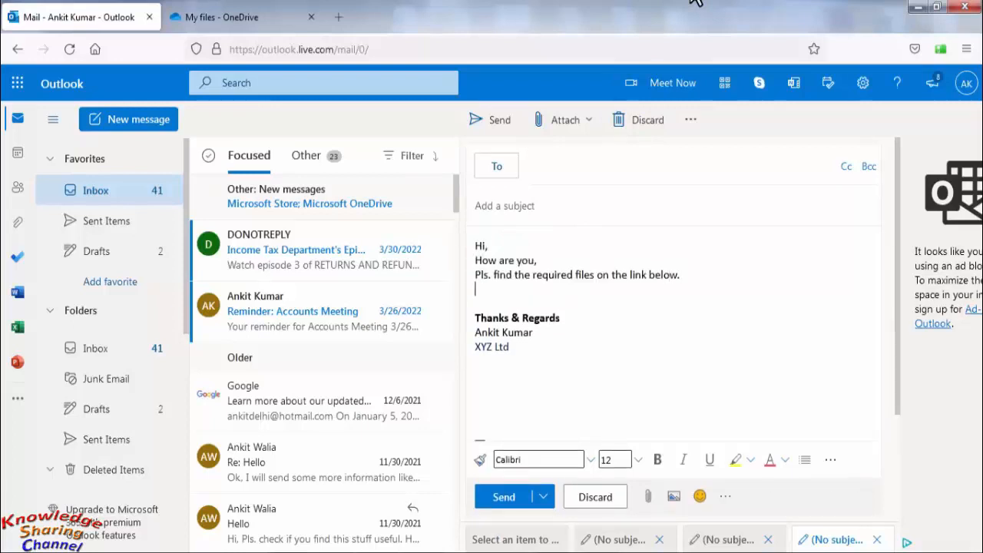
pyautogui.write('https://1drv.ms/u/s!AtmaiWgTBQTLcGMLDnHCleTgQbM?e=2JKm7m')
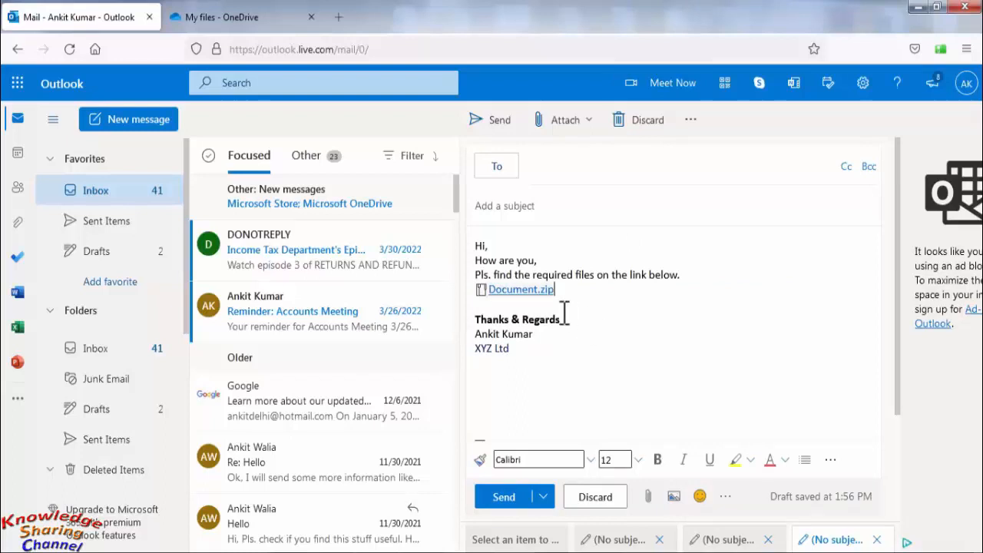
pyautogui.moveTo(534, 298)
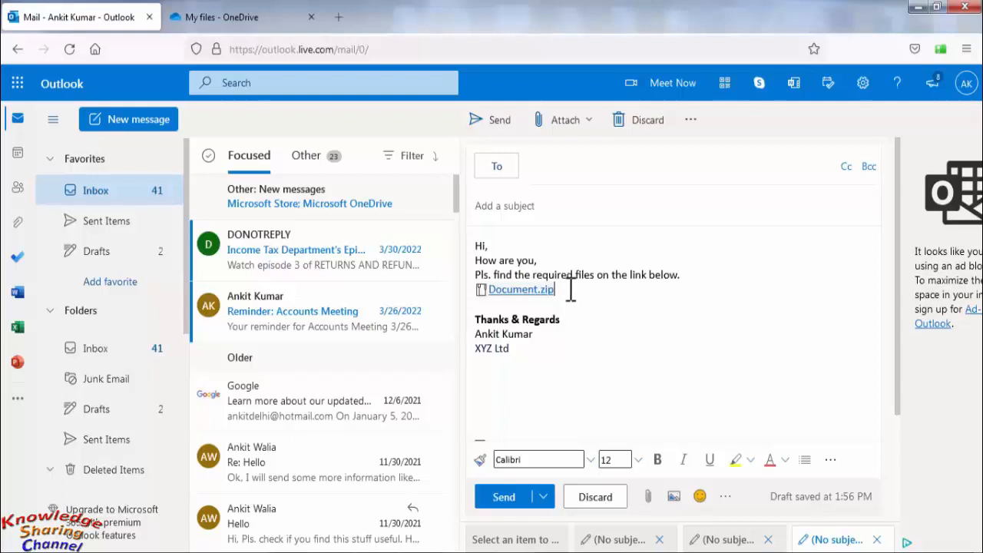
pyautogui.moveTo(577, 247)
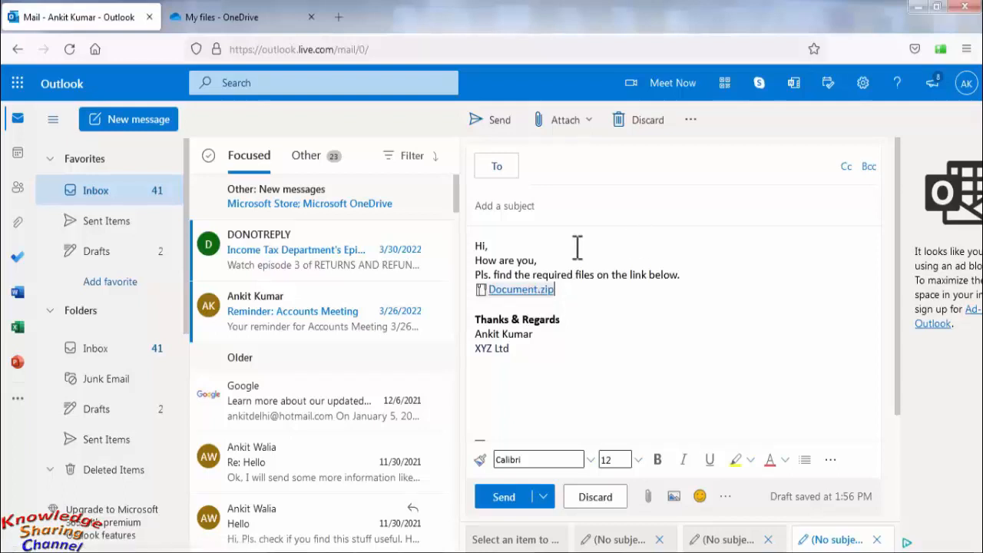
pyautogui.moveTo(521, 289)
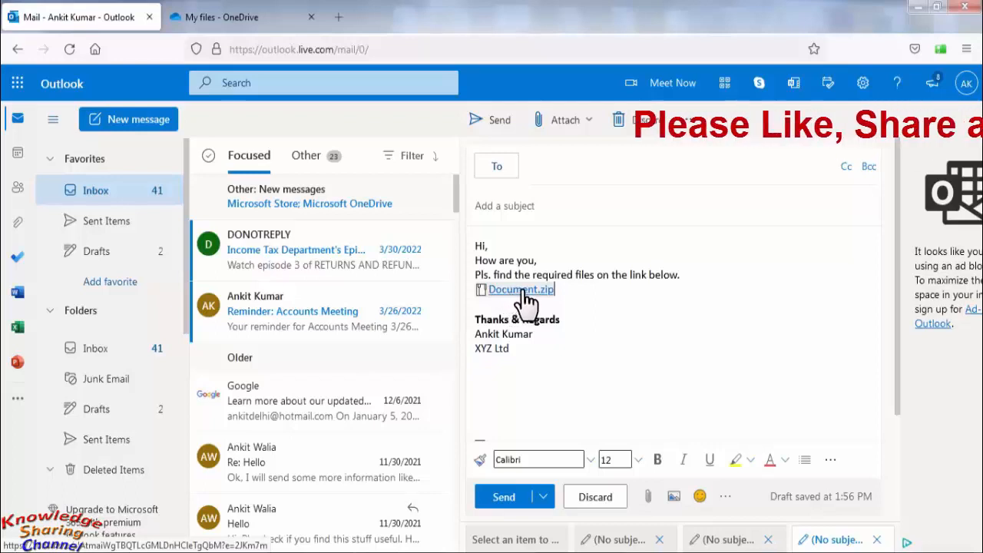
pyautogui.moveTo(521, 288)
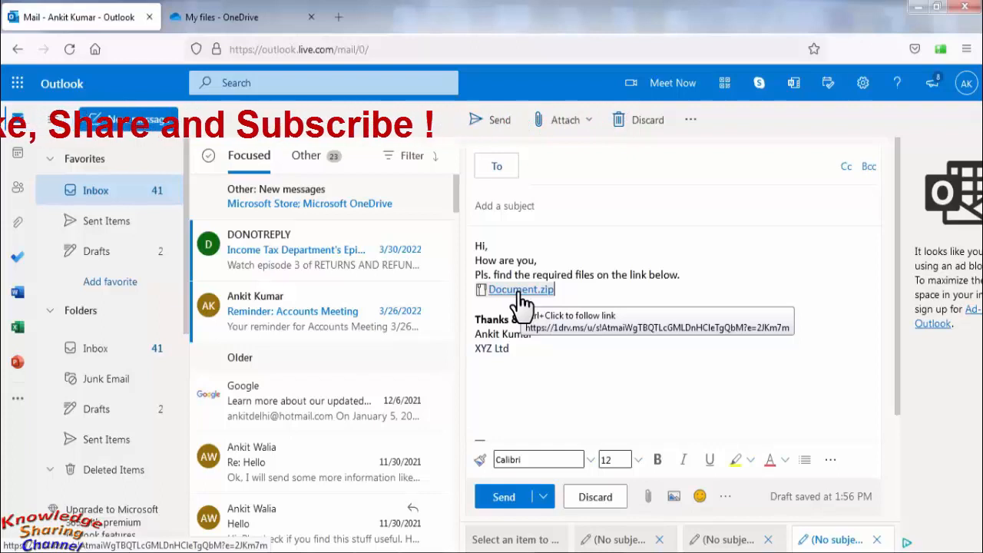
pyautogui.moveTo(615, 290)
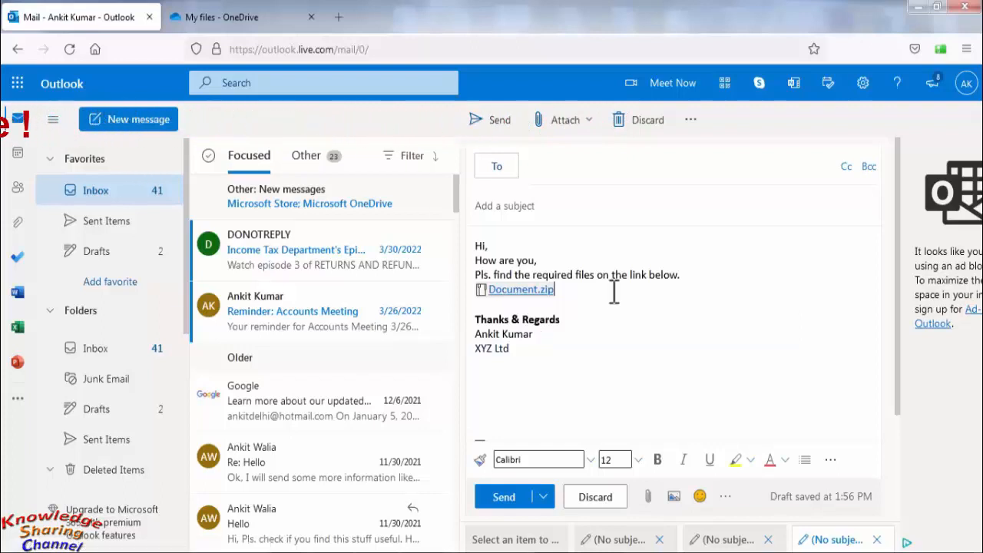